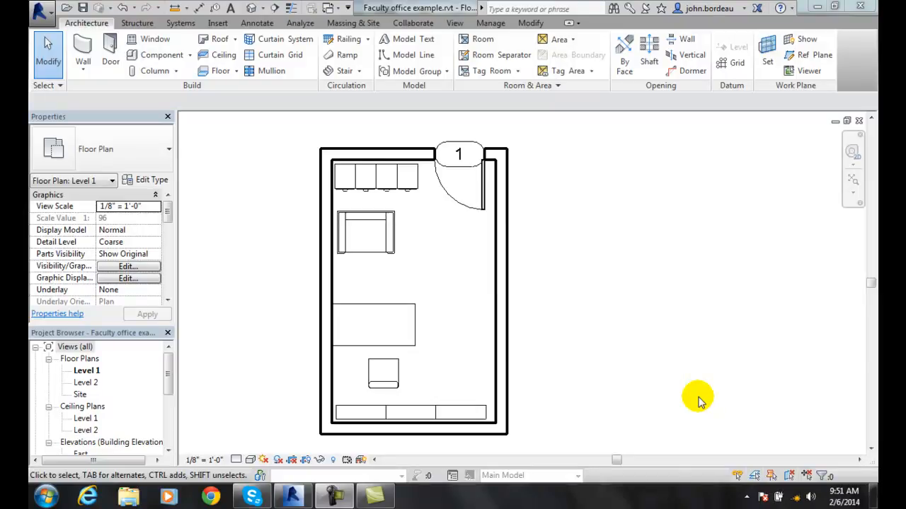
{"action": "mouse_move", "coordinate": [530, 161]}
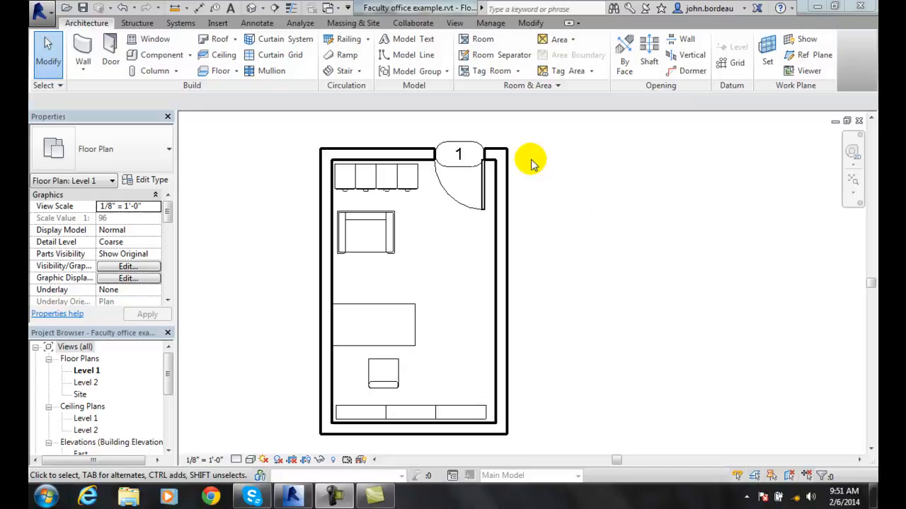
{"action": "mouse_move", "coordinate": [531, 154]}
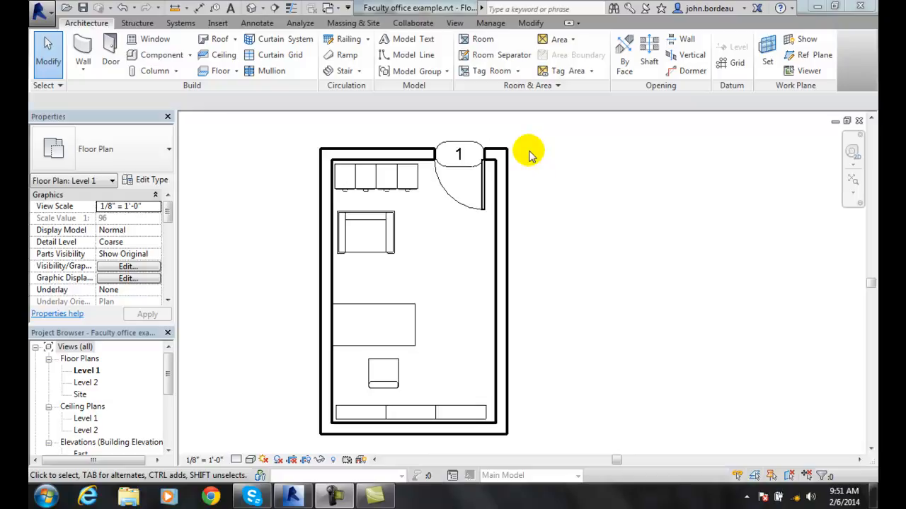
{"action": "mouse_move", "coordinate": [529, 163]}
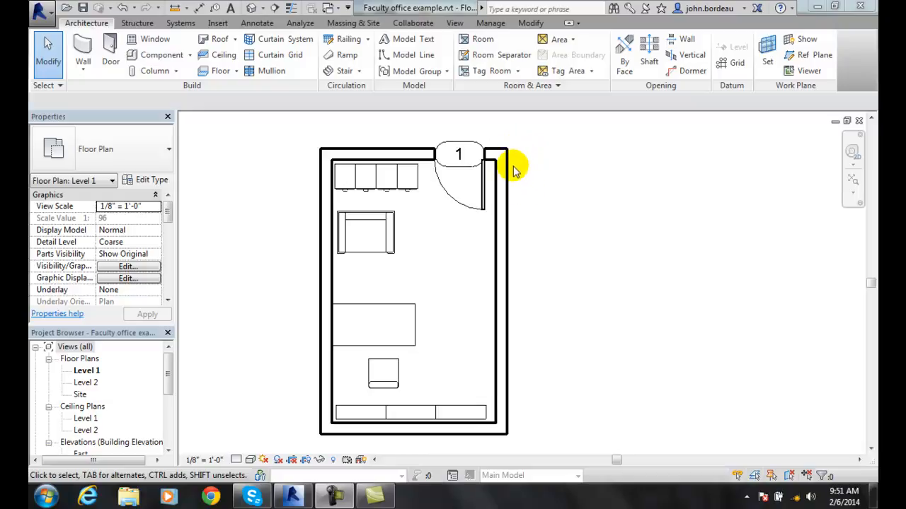
{"action": "mouse_move", "coordinate": [559, 432]}
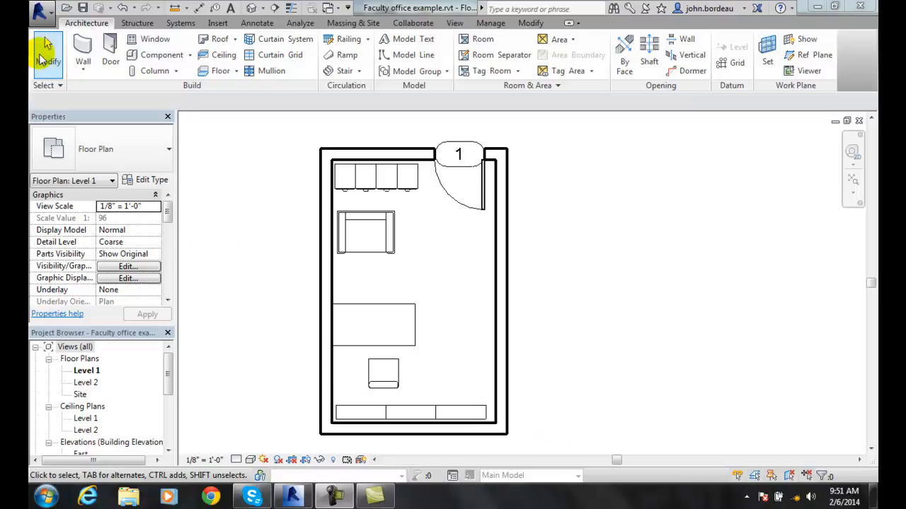
{"action": "mouse_move", "coordinate": [535, 441]}
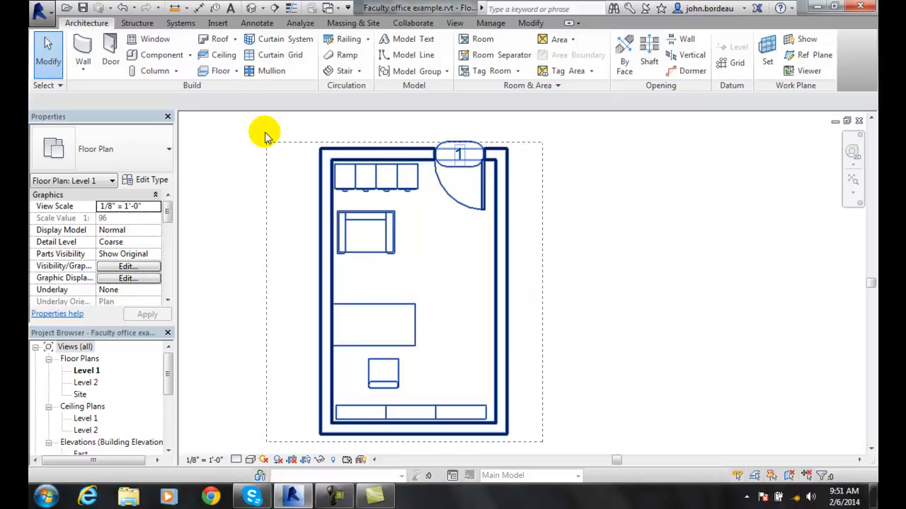
- Window-select all 16 office elements: walls, door, furniture and room tag
{"action": "left_click_drag", "start_coordinate": [268, 140], "coordinate": [535, 235]}
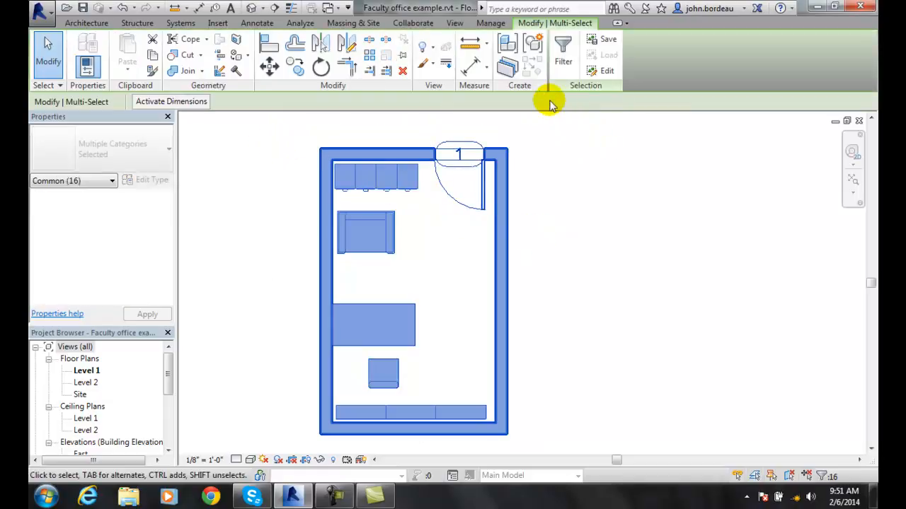
{"action": "mouse_move", "coordinate": [536, 154]}
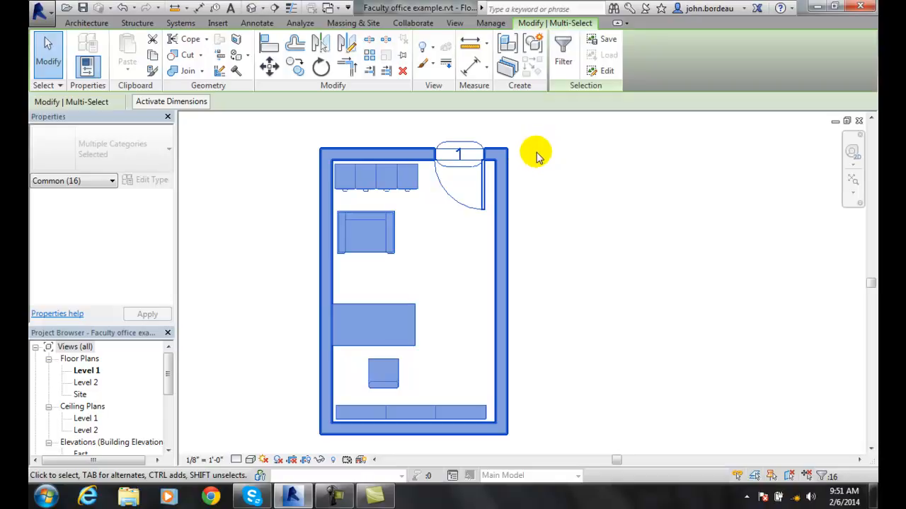
{"action": "mouse_move", "coordinate": [321, 44]}
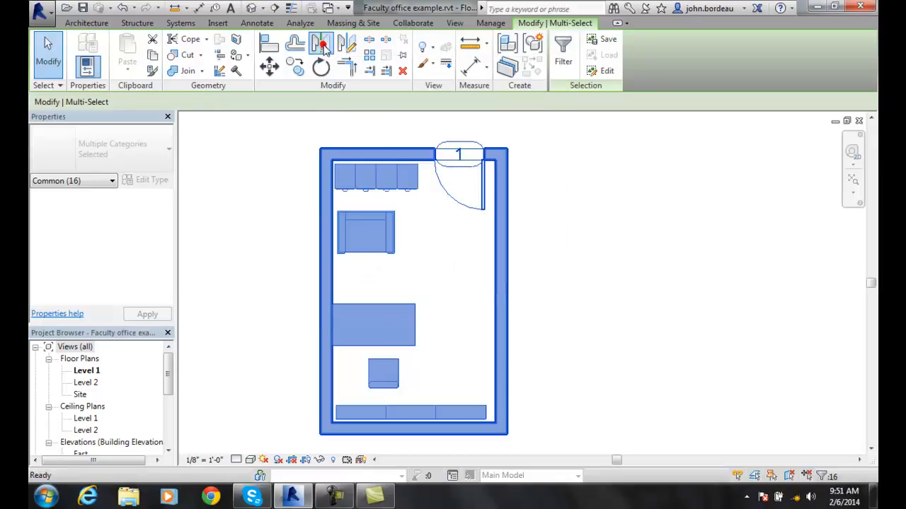
- Start Mirror - Pick Axis with Copy on for the selected office
{"action": "left_click", "coordinate": [322, 44]}
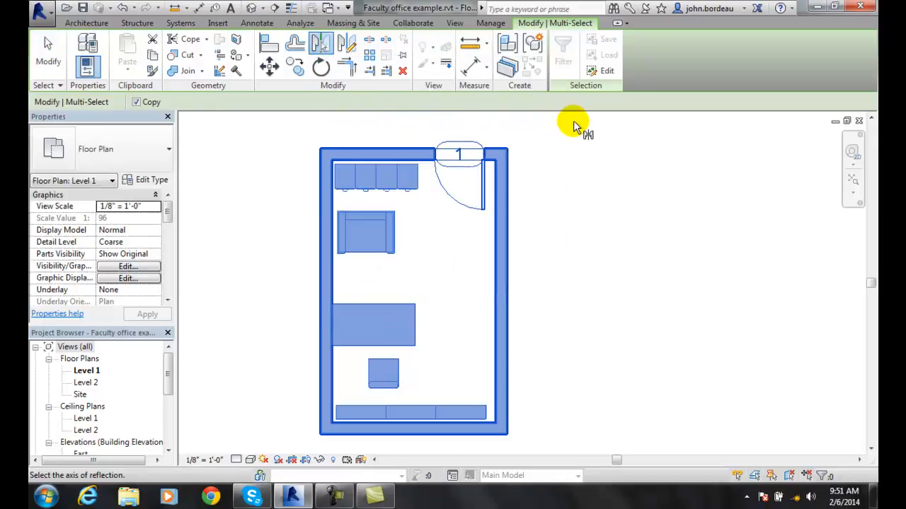
{"action": "mouse_move", "coordinate": [588, 184]}
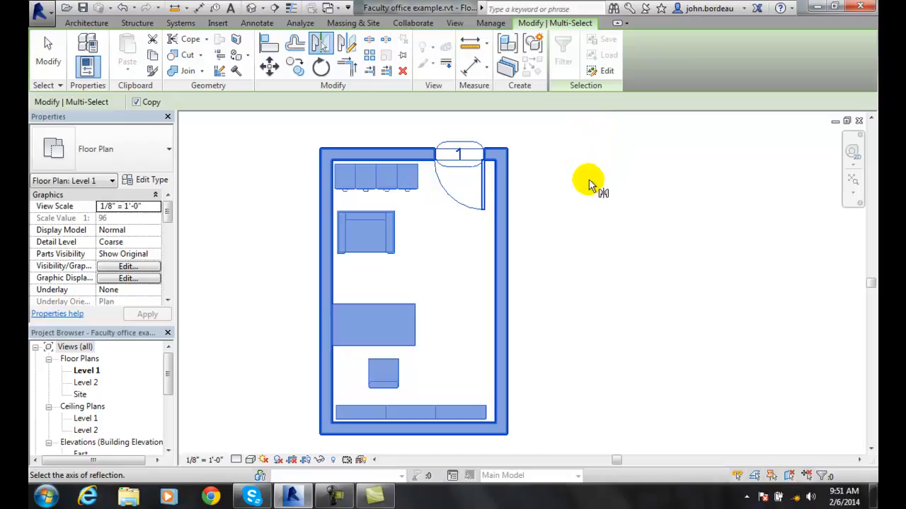
{"action": "mouse_move", "coordinate": [552, 185]}
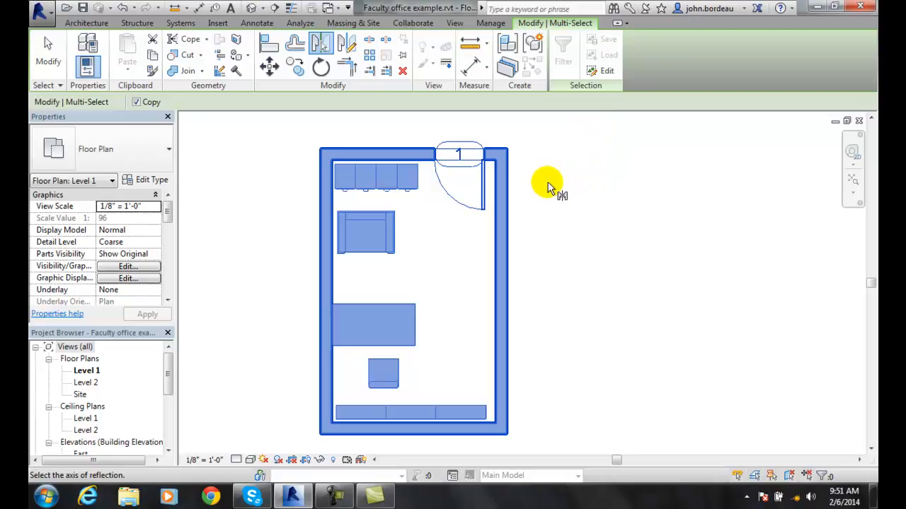
{"action": "mouse_move", "coordinate": [531, 175]}
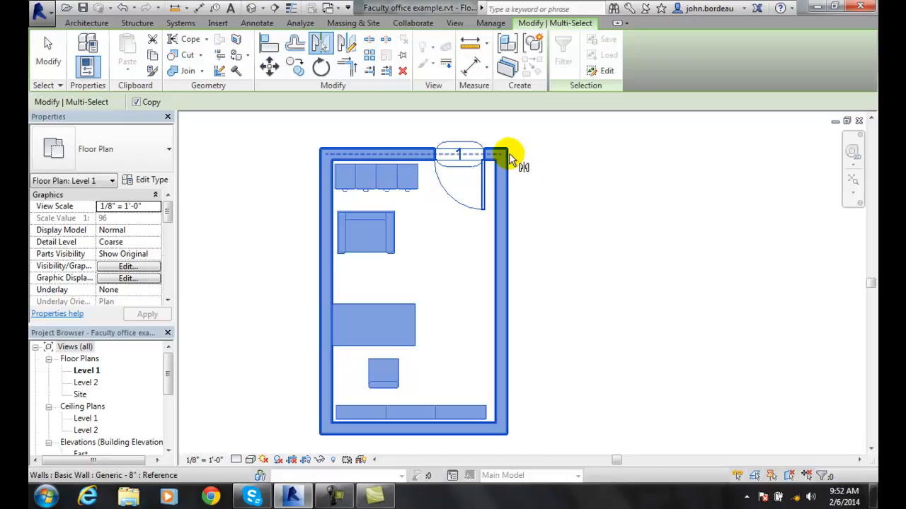
{"action": "mouse_move", "coordinate": [498, 170]}
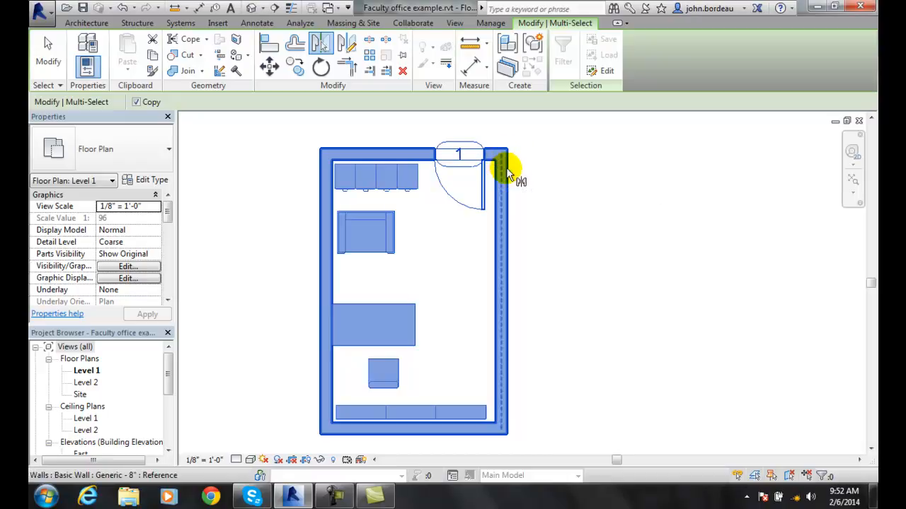
{"action": "mouse_move", "coordinate": [506, 181]}
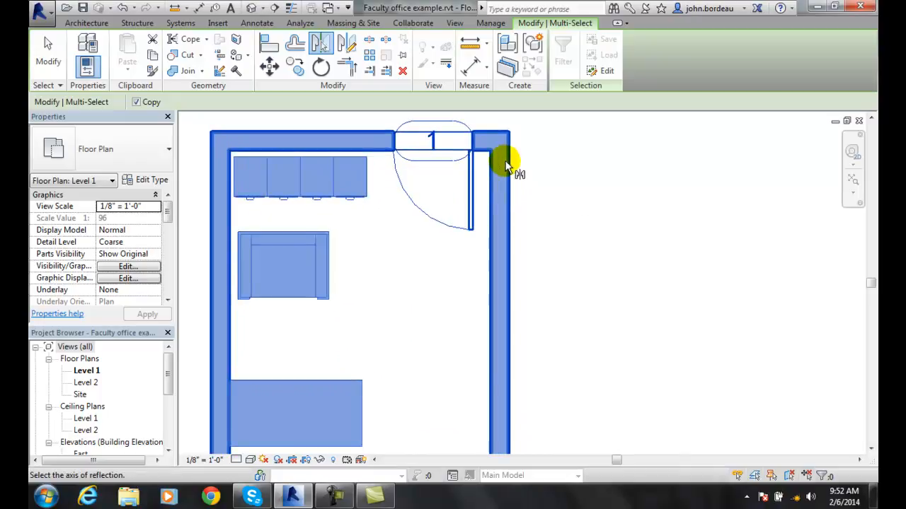
{"action": "mouse_move", "coordinate": [501, 163]}
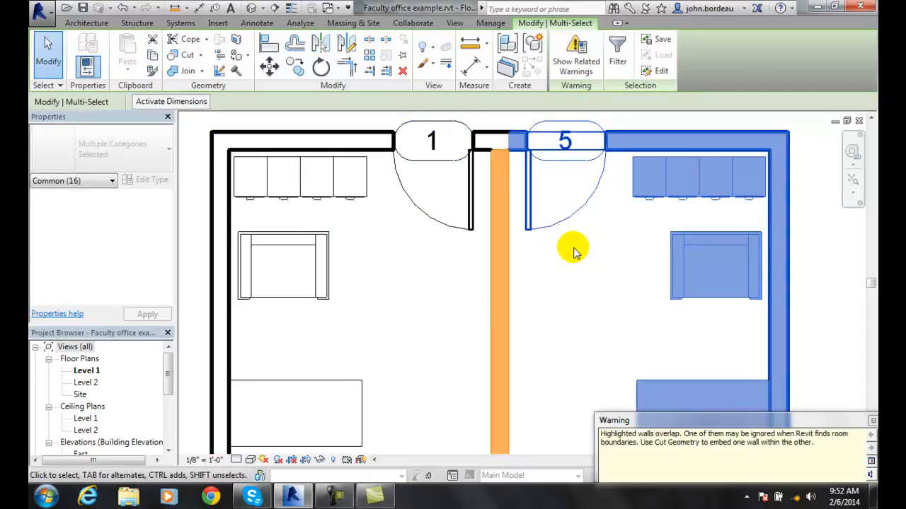
{"action": "mouse_move", "coordinate": [632, 334]}
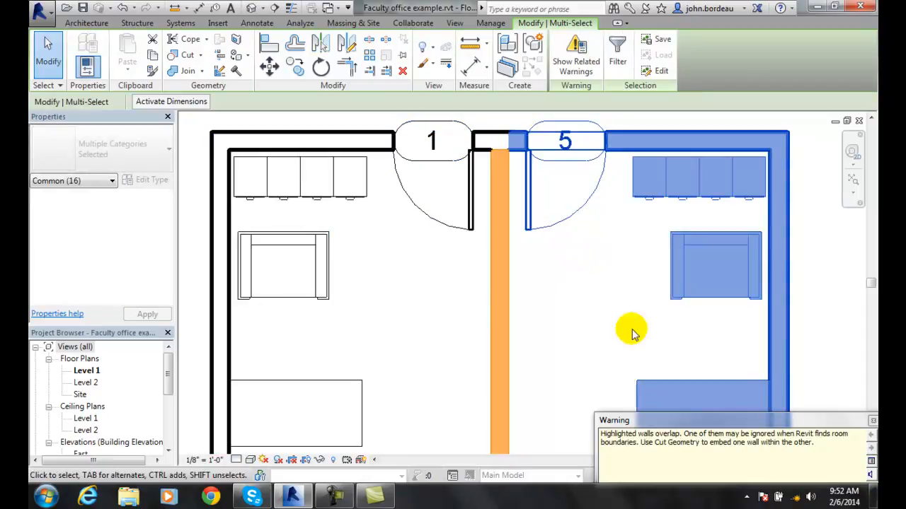
{"action": "mouse_move", "coordinate": [566, 334]}
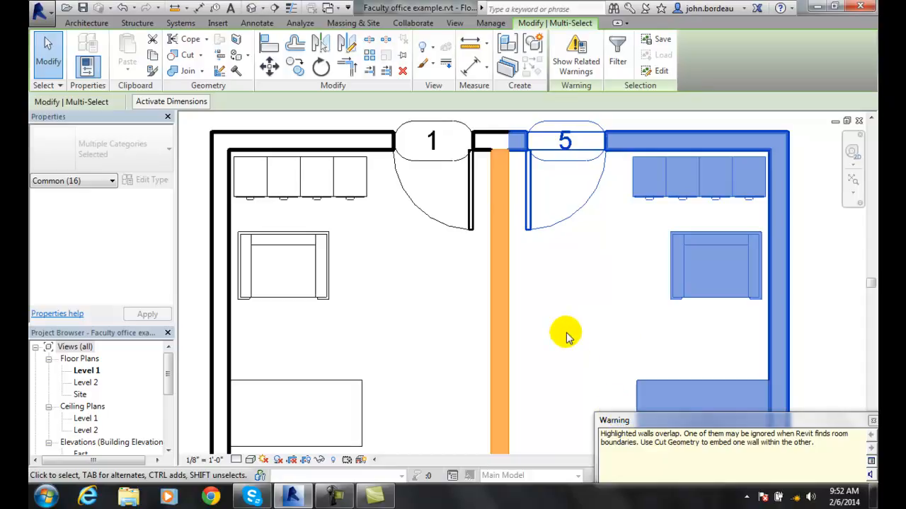
{"action": "mouse_move", "coordinate": [656, 314]}
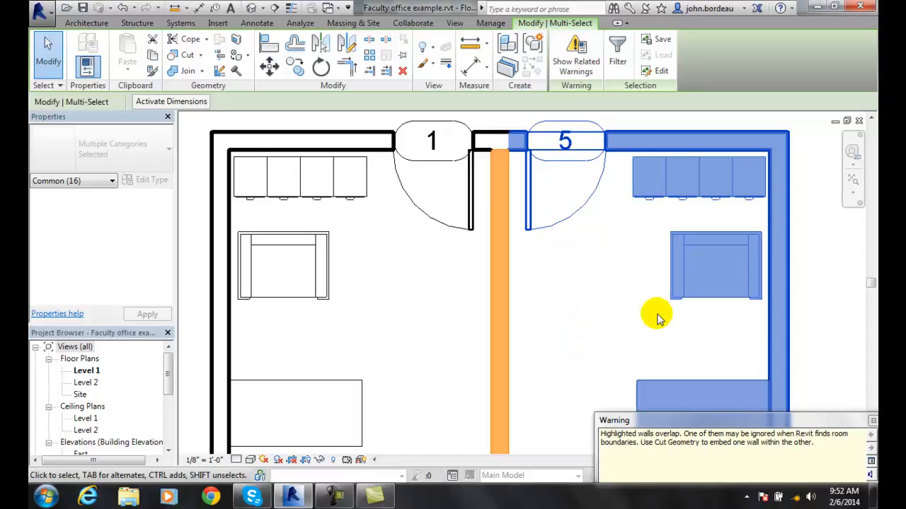
- Dismiss the overlapping-walls warning and Zoom to Fit so offices 1 and 5 fill the view
{"action": "left_click", "coordinate": [602, 309]}
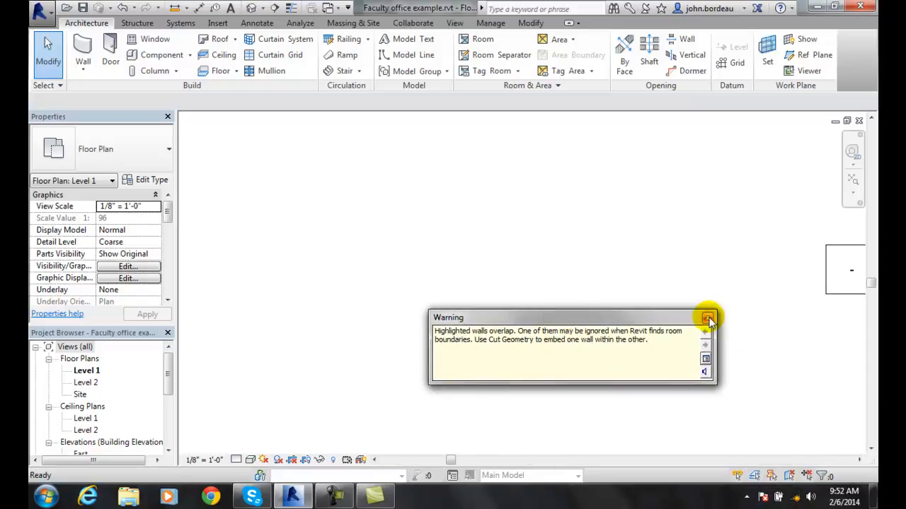
{"action": "left_click", "coordinate": [708, 317]}
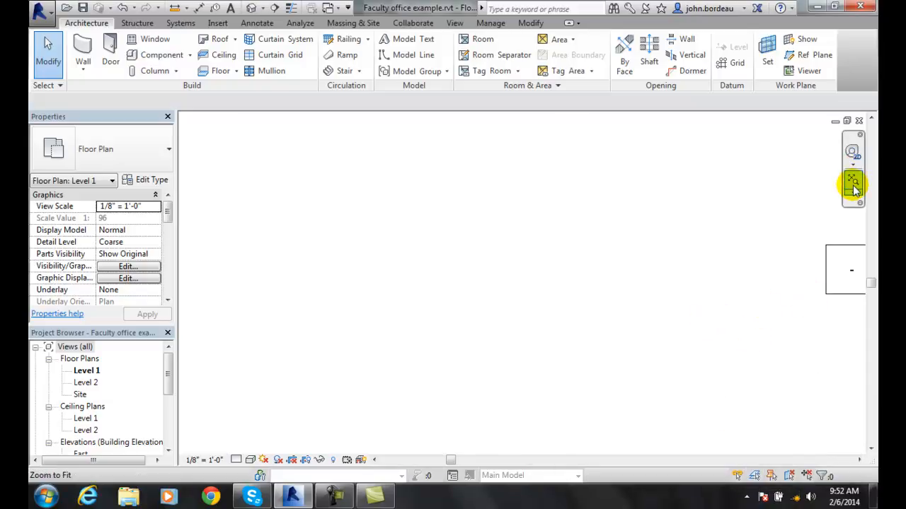
{"action": "left_click", "coordinate": [852, 183]}
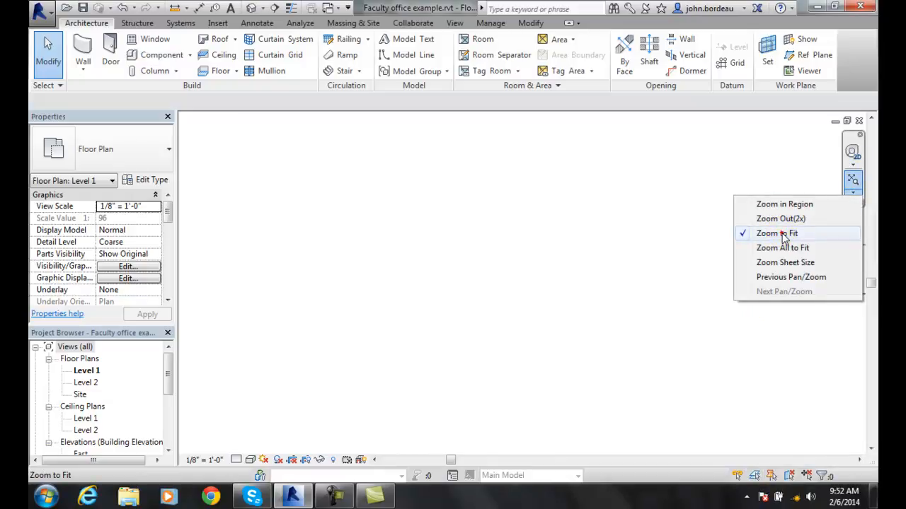
{"action": "left_click", "coordinate": [776, 232]}
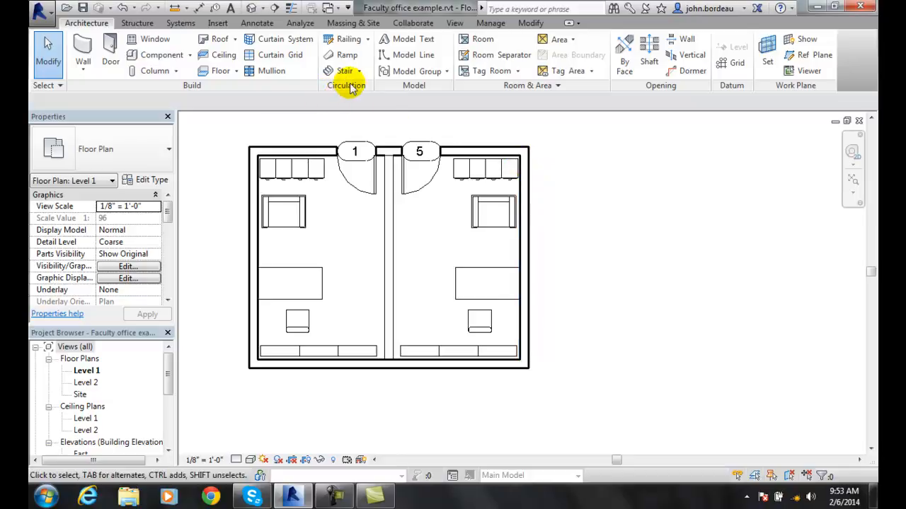
{"action": "mouse_move", "coordinate": [452, 63]}
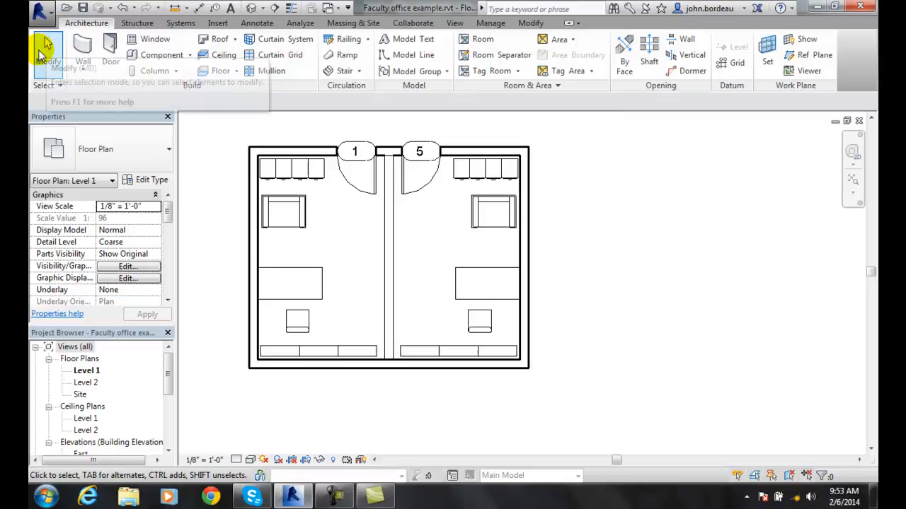
{"action": "mouse_move", "coordinate": [382, 141]}
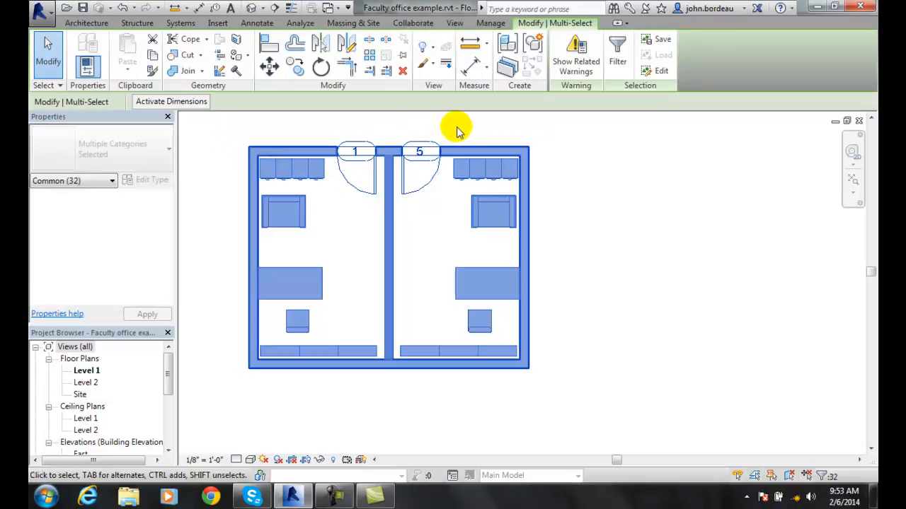
{"action": "mouse_move", "coordinate": [459, 126]}
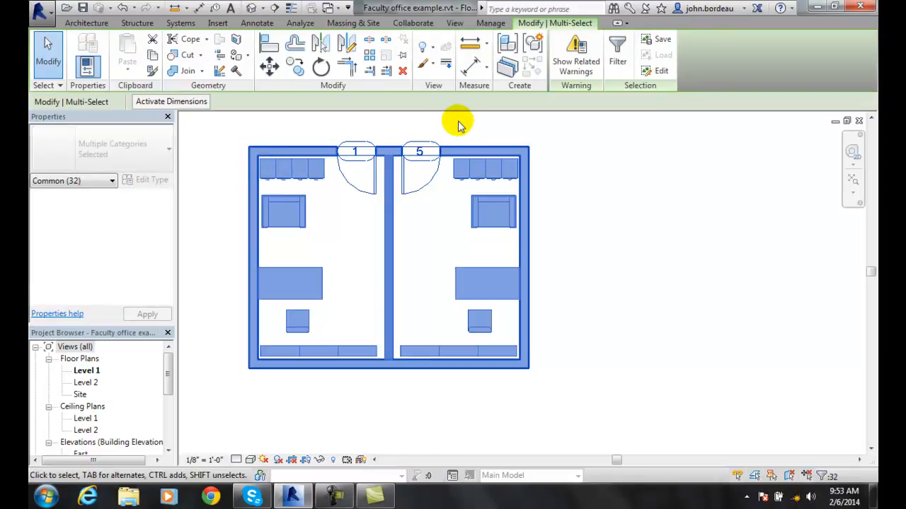
{"action": "mouse_move", "coordinate": [360, 115]}
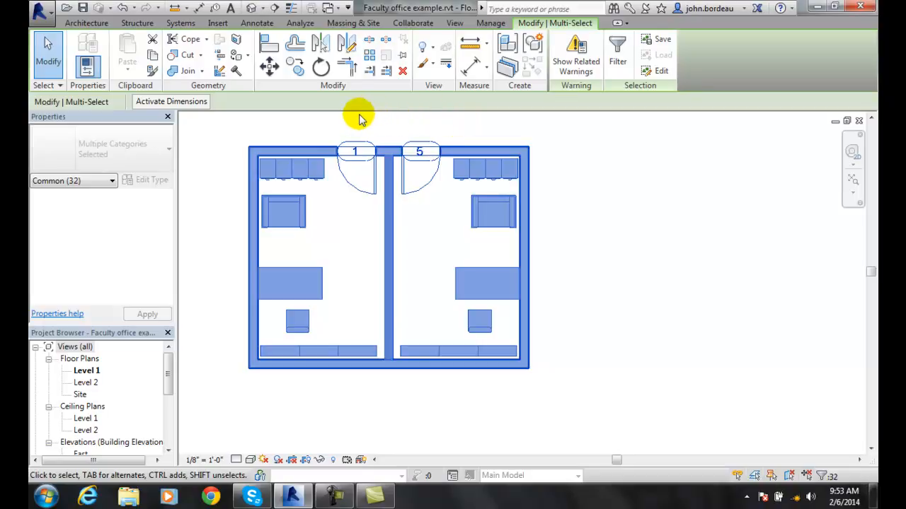
{"action": "mouse_move", "coordinate": [376, 98]}
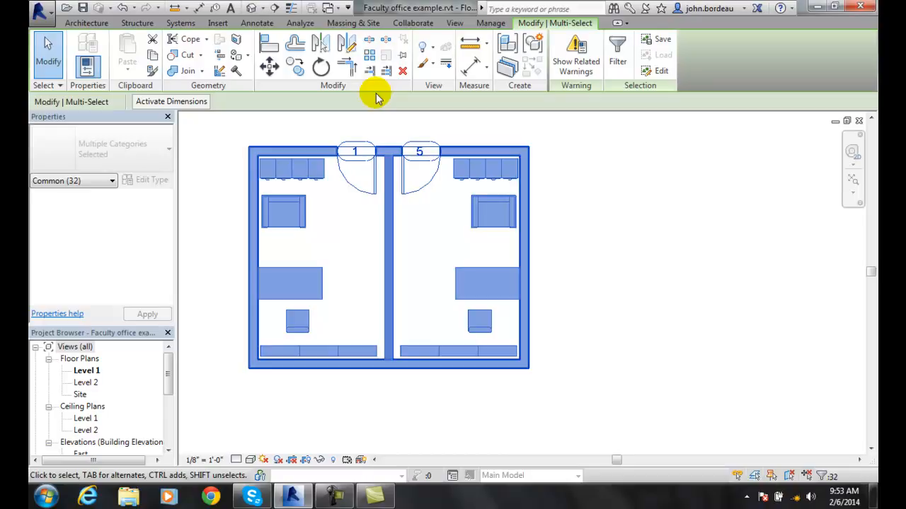
{"action": "mouse_move", "coordinate": [527, 153]}
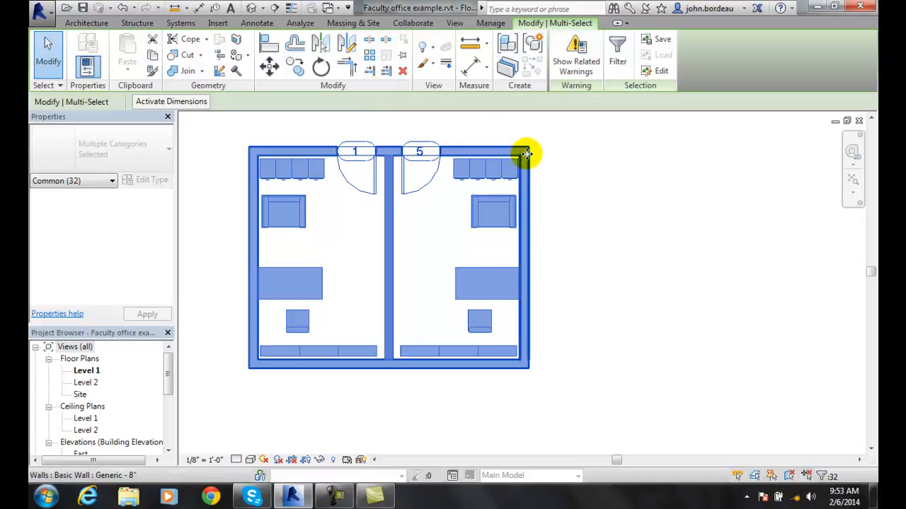
{"action": "mouse_move", "coordinate": [526, 149]}
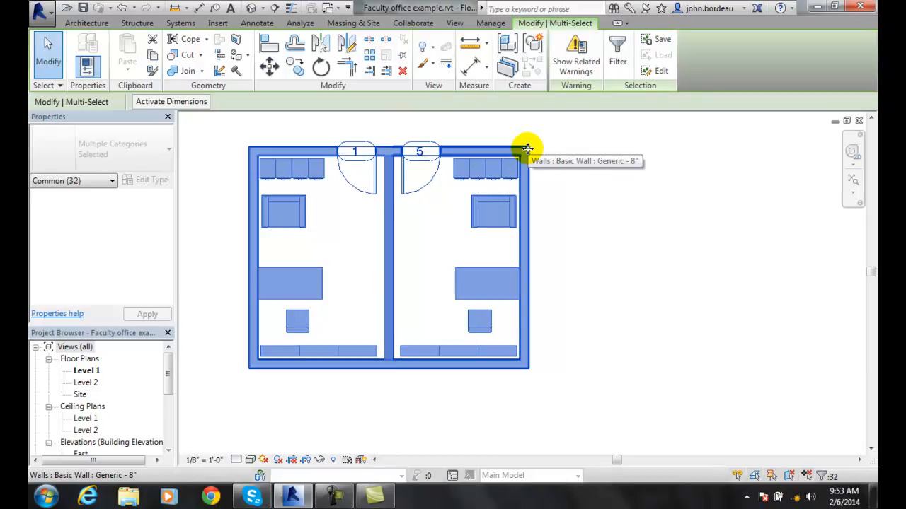
{"action": "mouse_move", "coordinate": [460, 131]}
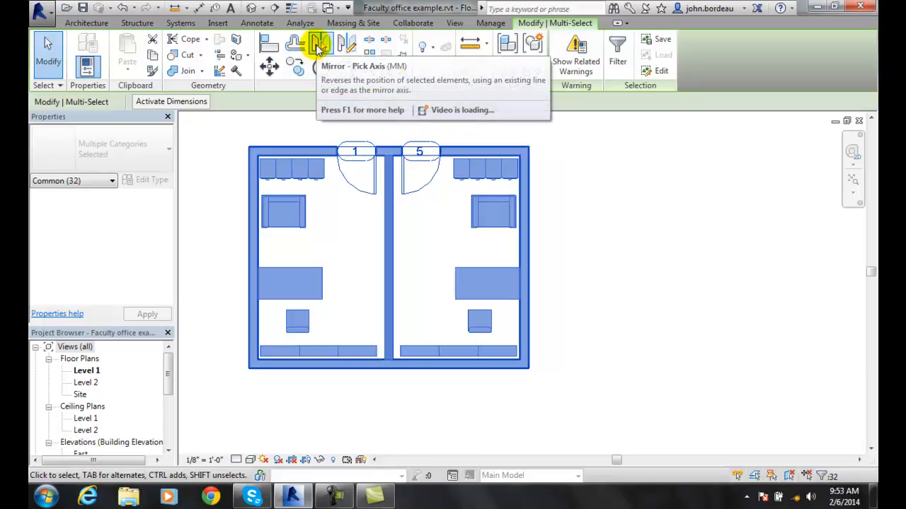
- Mirror-copy offices 1 and 5 across the right wall into offices 7 and 6, then deselect
{"action": "left_click", "coordinate": [320, 42]}
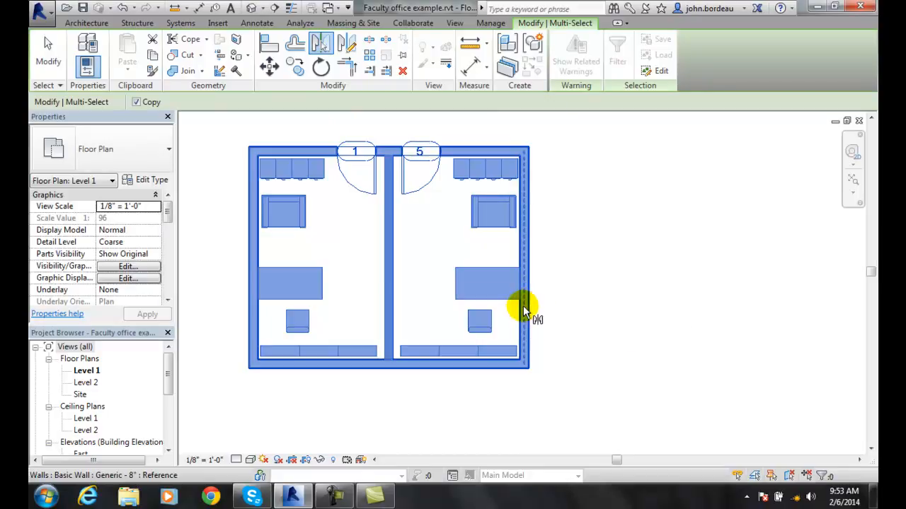
{"action": "mouse_move", "coordinate": [524, 308]}
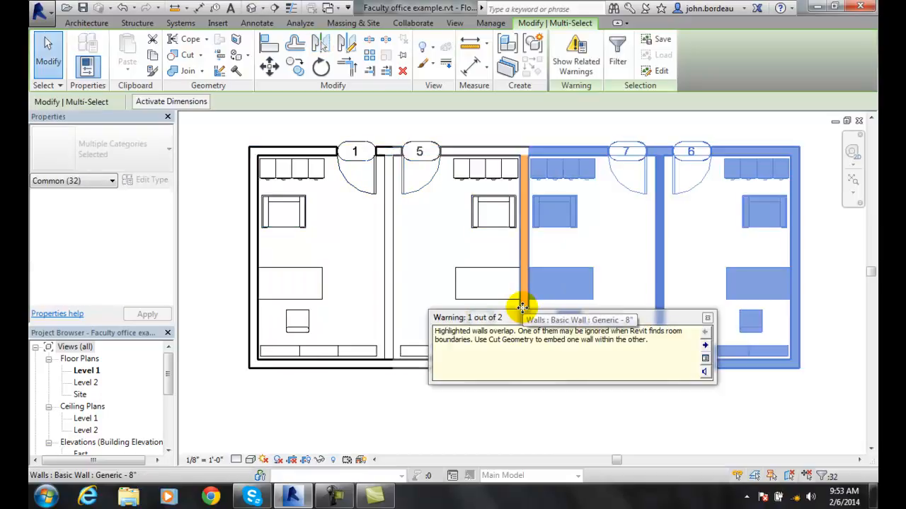
{"action": "left_click", "coordinate": [706, 317]}
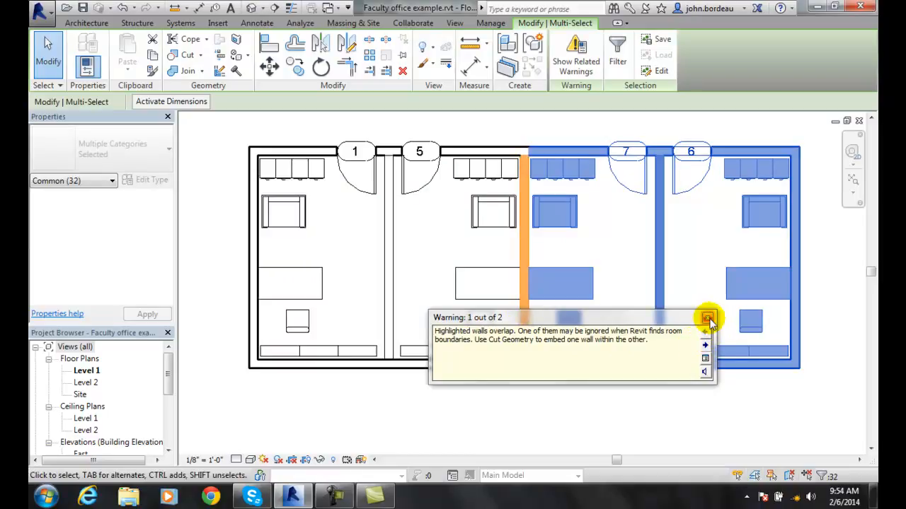
{"action": "left_click", "coordinate": [705, 317]}
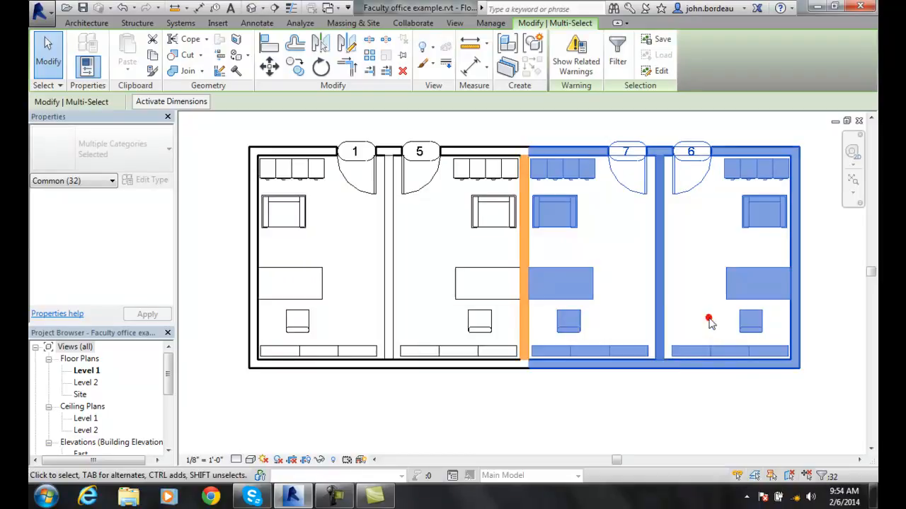
{"action": "left_click", "coordinate": [600, 399]}
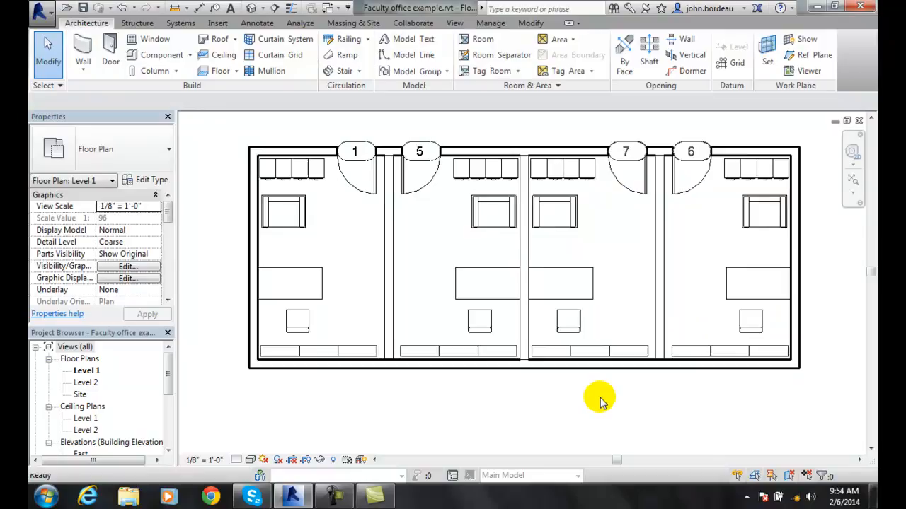
{"action": "mouse_move", "coordinate": [464, 396]}
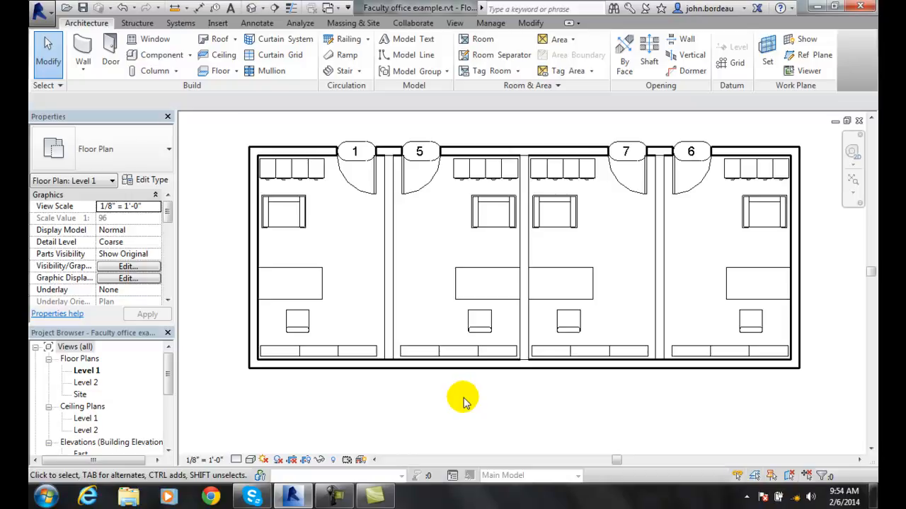
{"action": "mouse_move", "coordinate": [460, 407]}
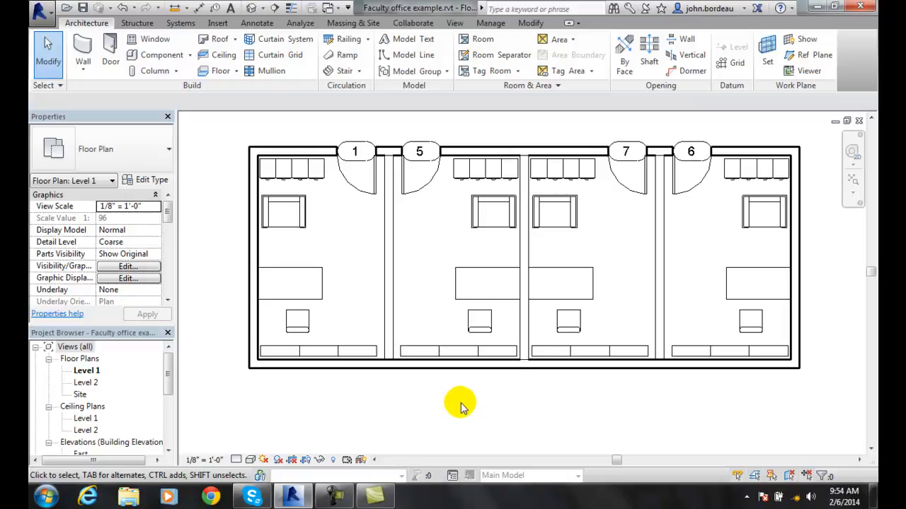